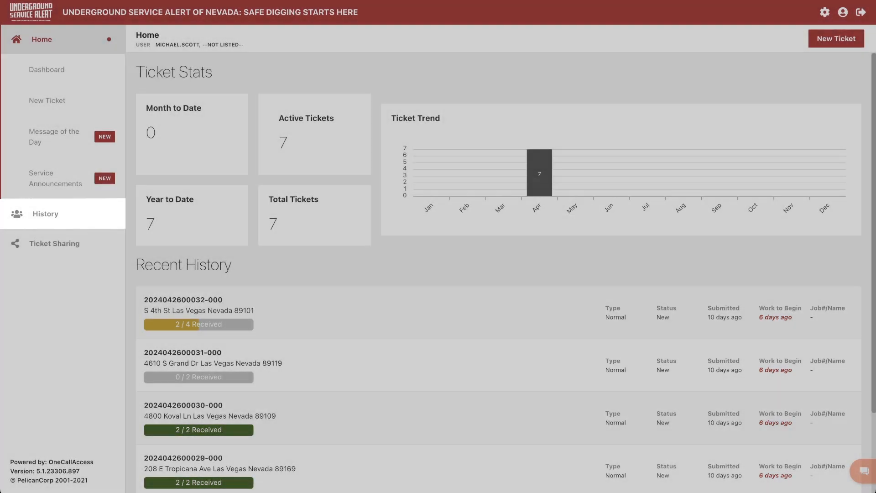
left_click(46, 214)
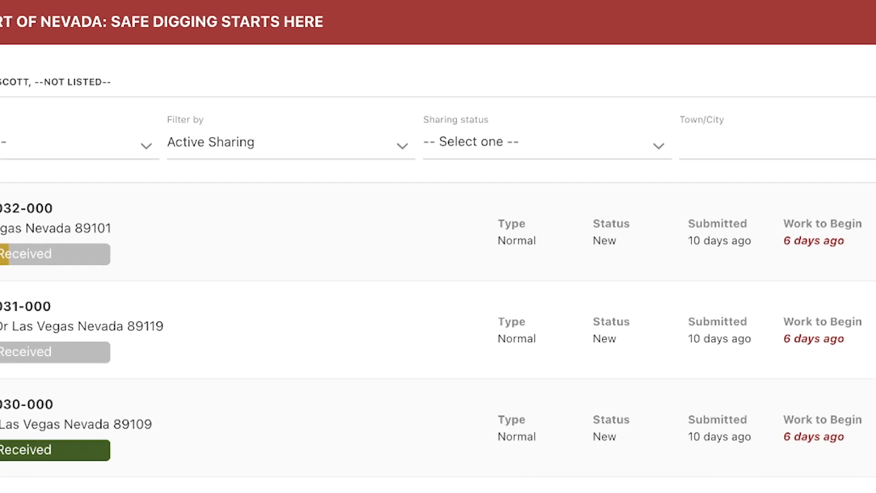
left_click(289, 142)
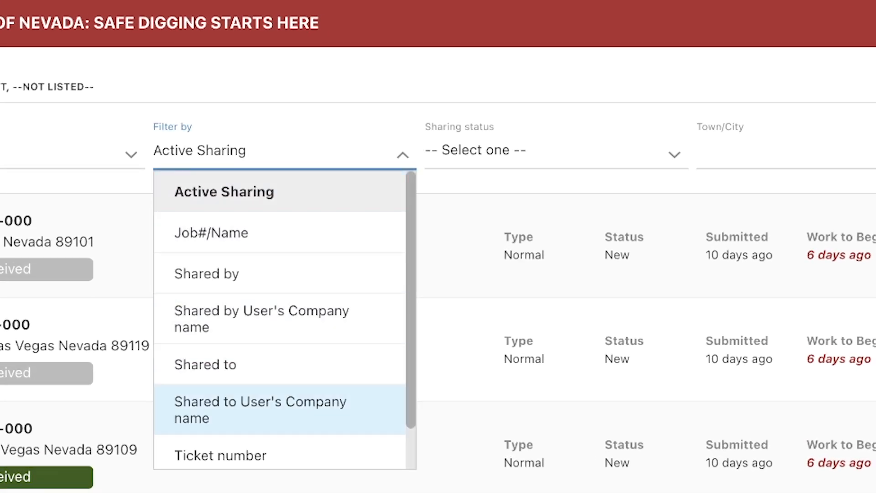
left_click(220, 454)
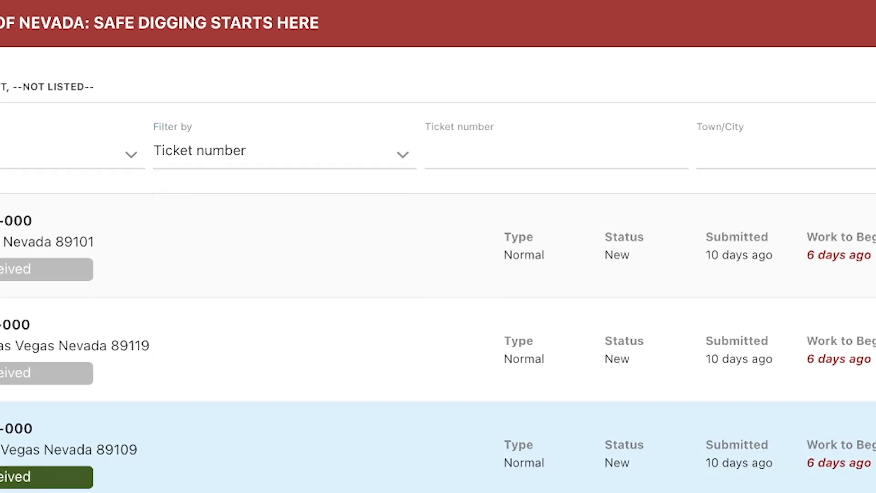
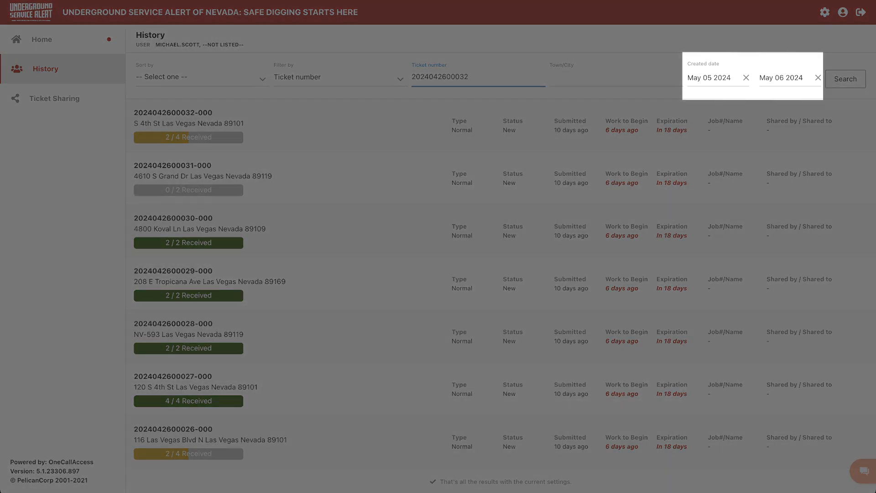
left_click(746, 78)
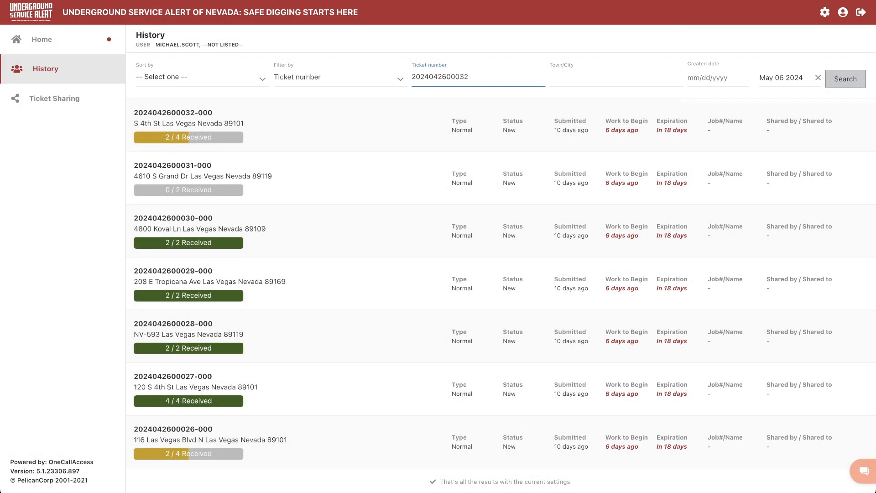
left_click(818, 77)
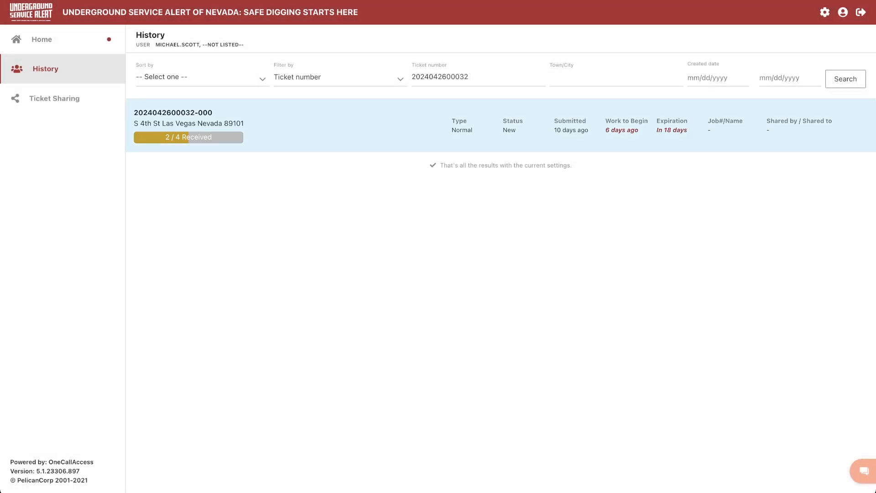
left_click(170, 112)
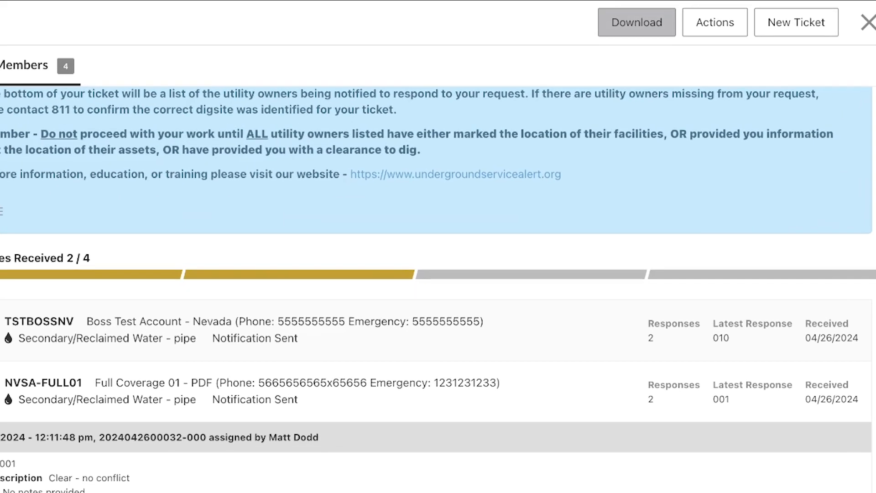
left_click(637, 22)
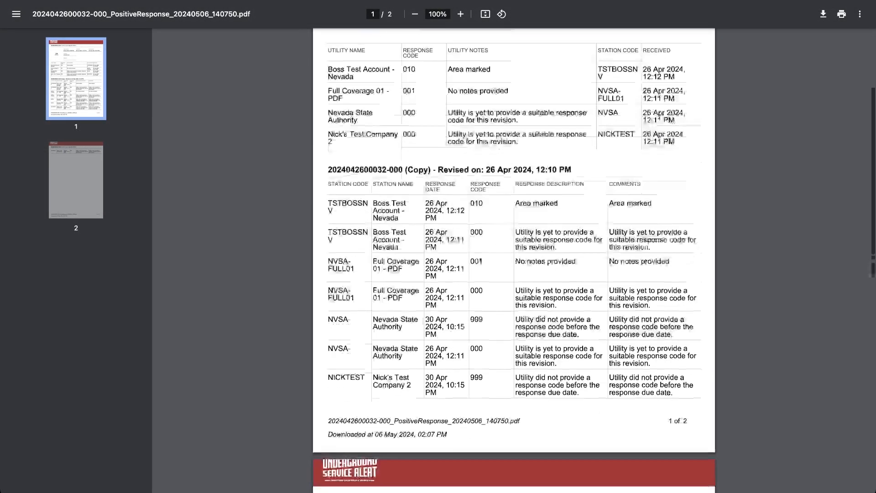
scroll("down", 3)
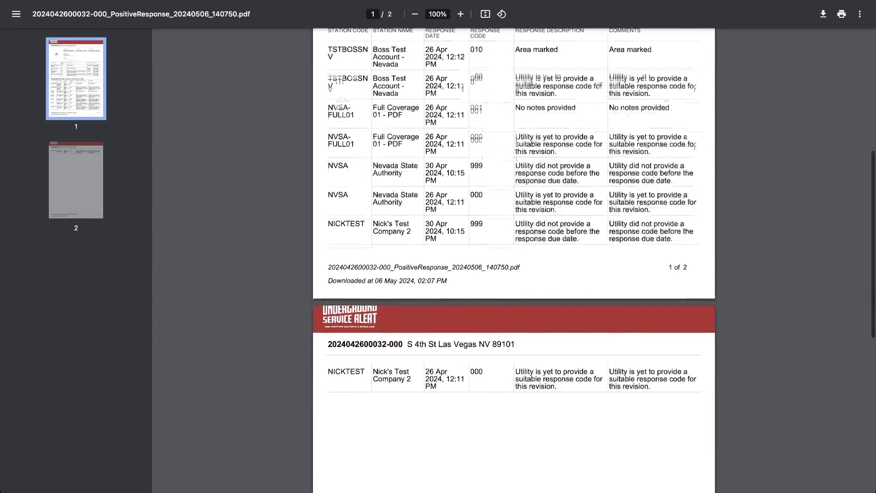
scroll("down", 3)
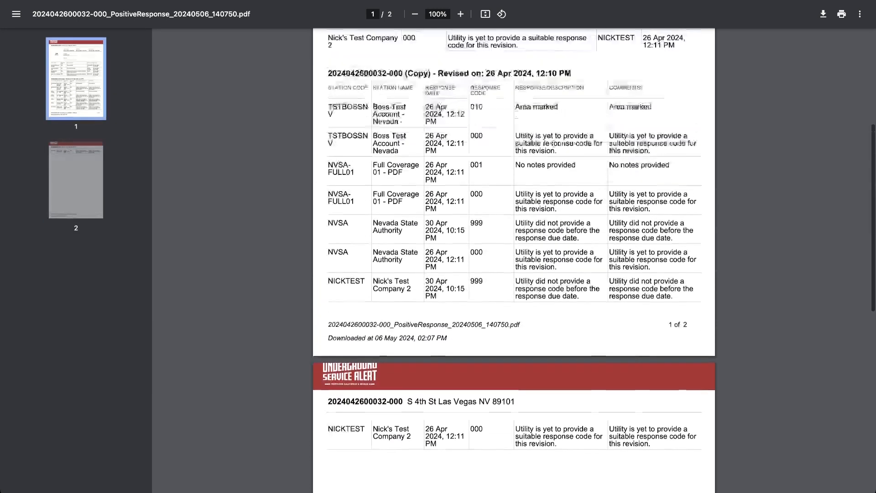
scroll("down", 3)
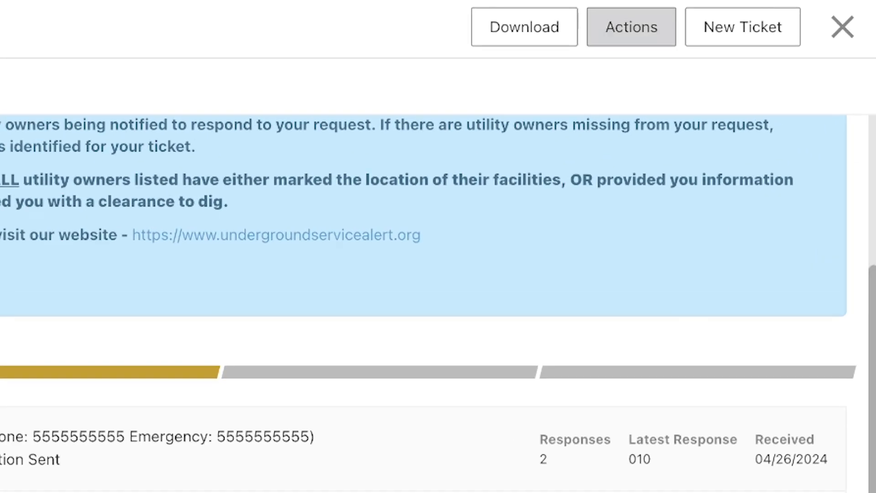
Start a No Response (NRSP) ticket with the reason that Nevada State Authority and Nick's Test Company 2 have not responded
left_click(632, 27)
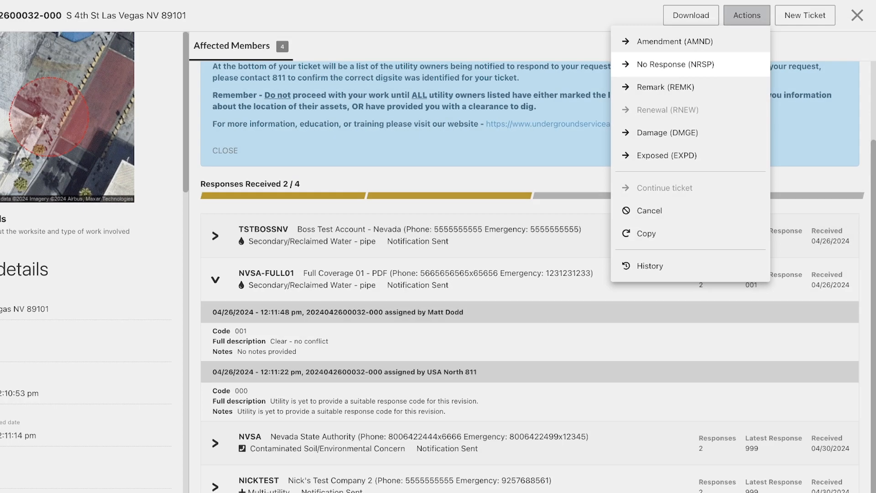
left_click(675, 64)
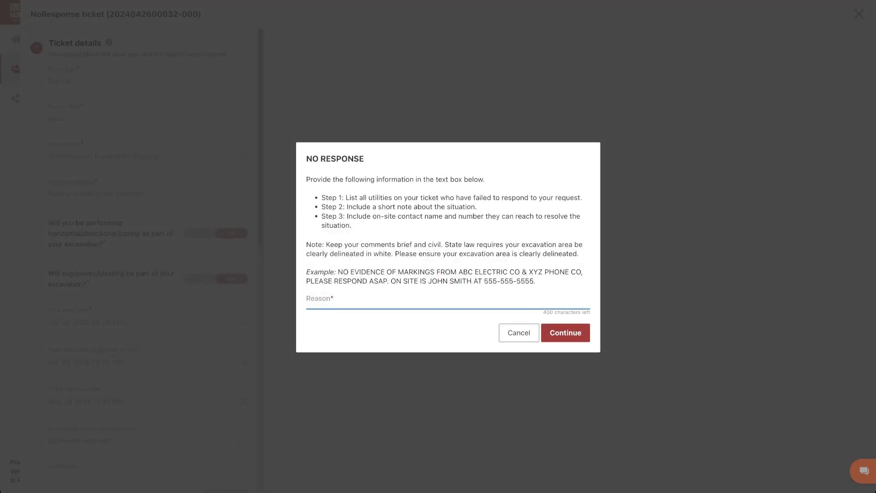
type("Nevada State Authority and Nick's Test Company 2 have not responded to the ticket. Please contact Michael at 555-555-5555 asap")
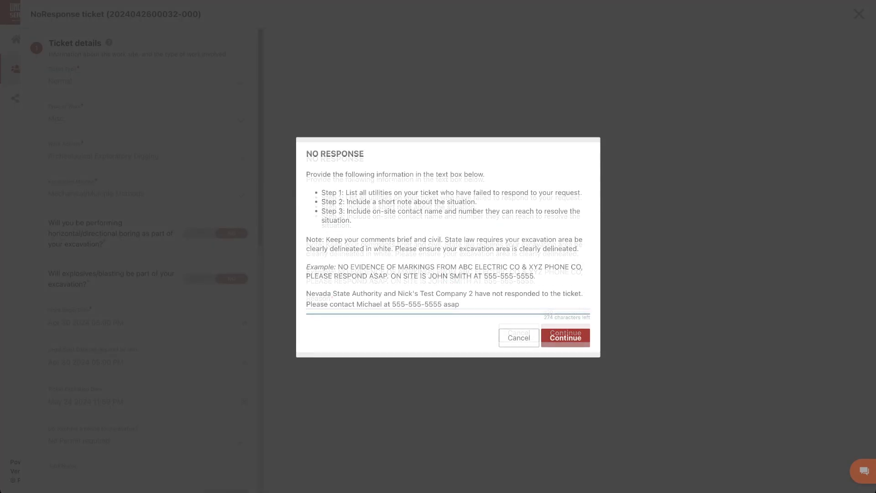
left_click(566, 336)
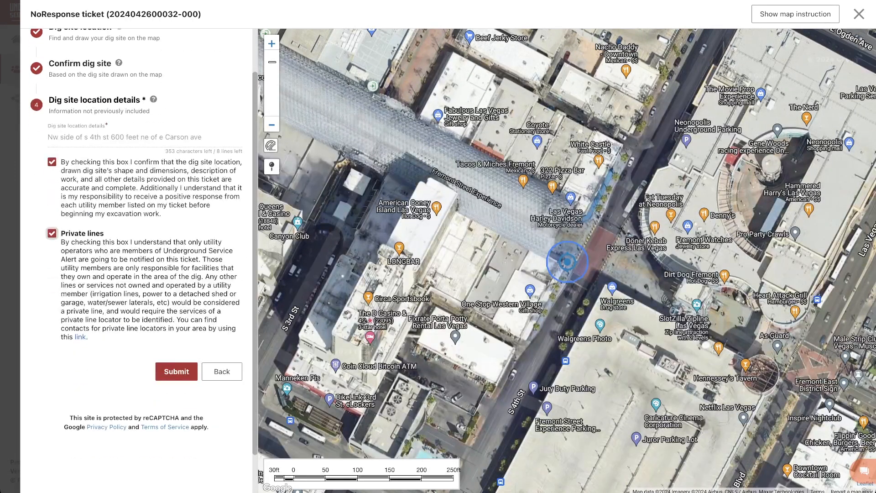
left_click(176, 371)
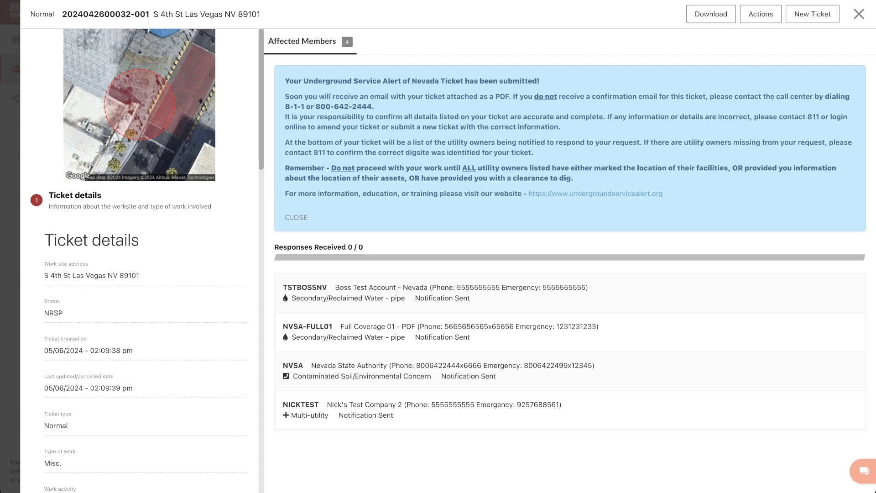
scroll("down", 3)
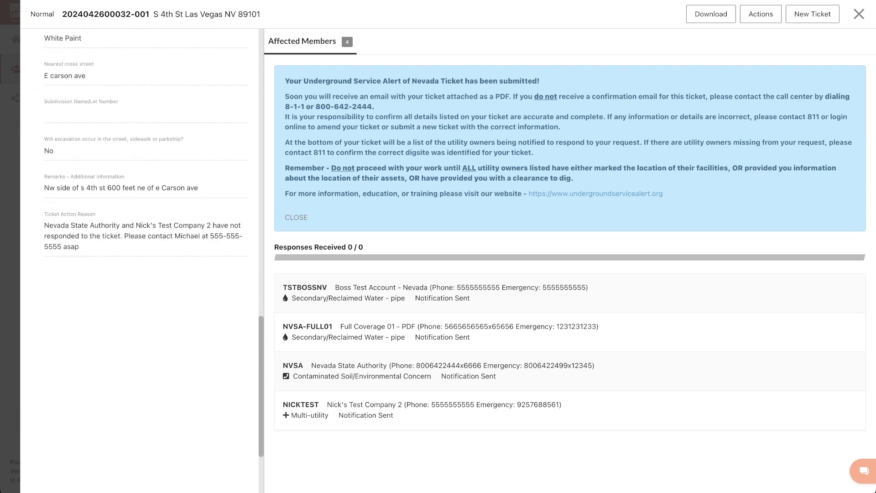